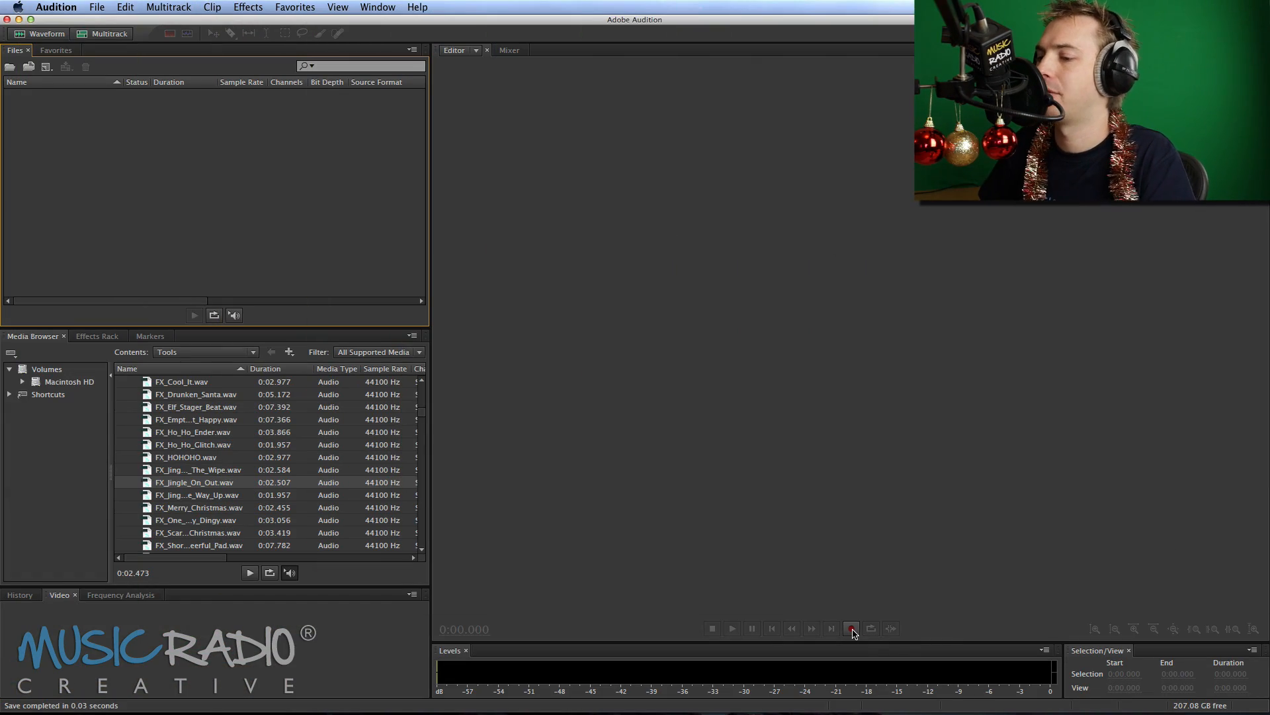
Record a roughly 7.6-second stereo voiceover into a new untitled file
{"action": "left_click", "coordinate": [850, 628]}
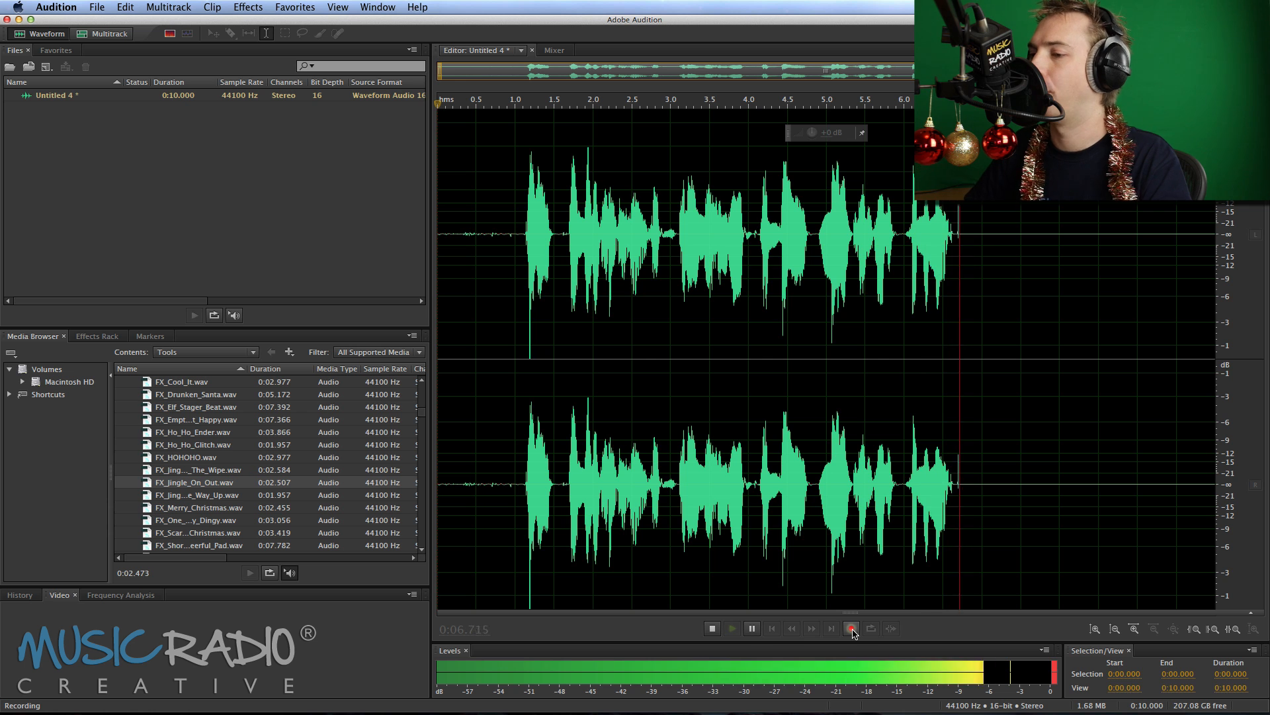
{"action": "left_click", "coordinate": [851, 627]}
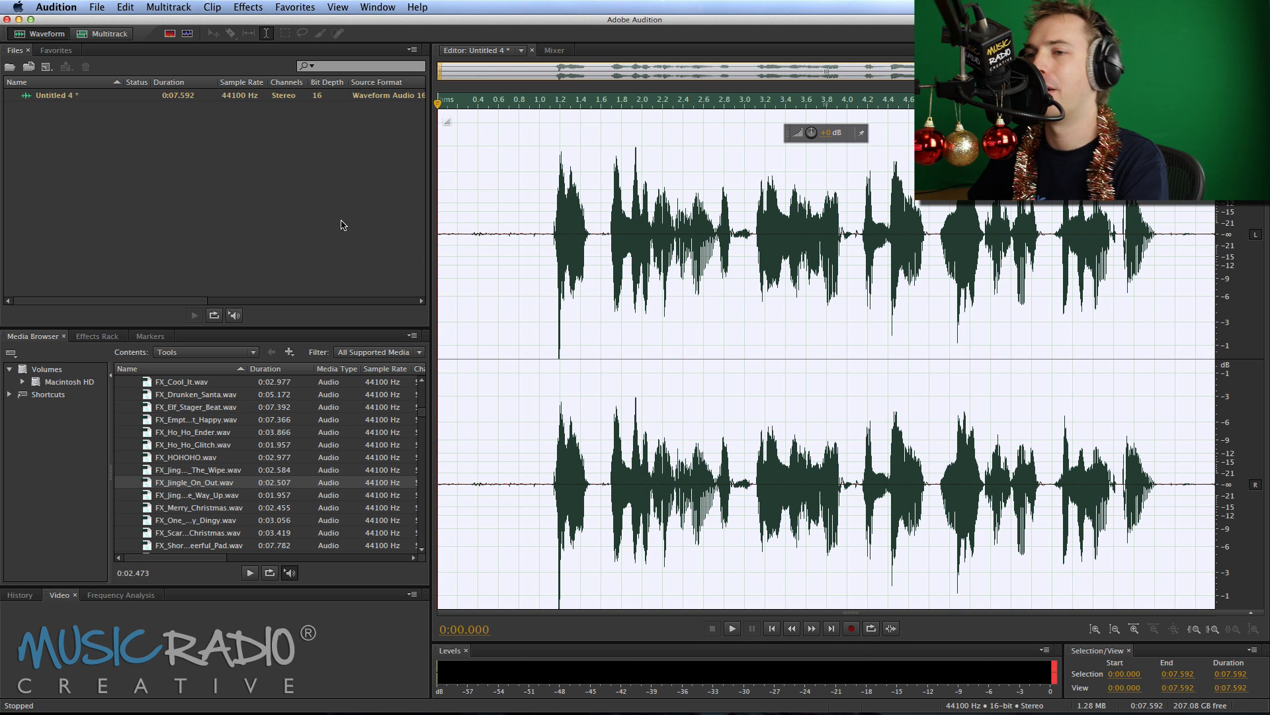
Open the Effects menu to reach Time and Pitch > Stretch and Pitch
{"action": "left_click", "coordinate": [247, 6]}
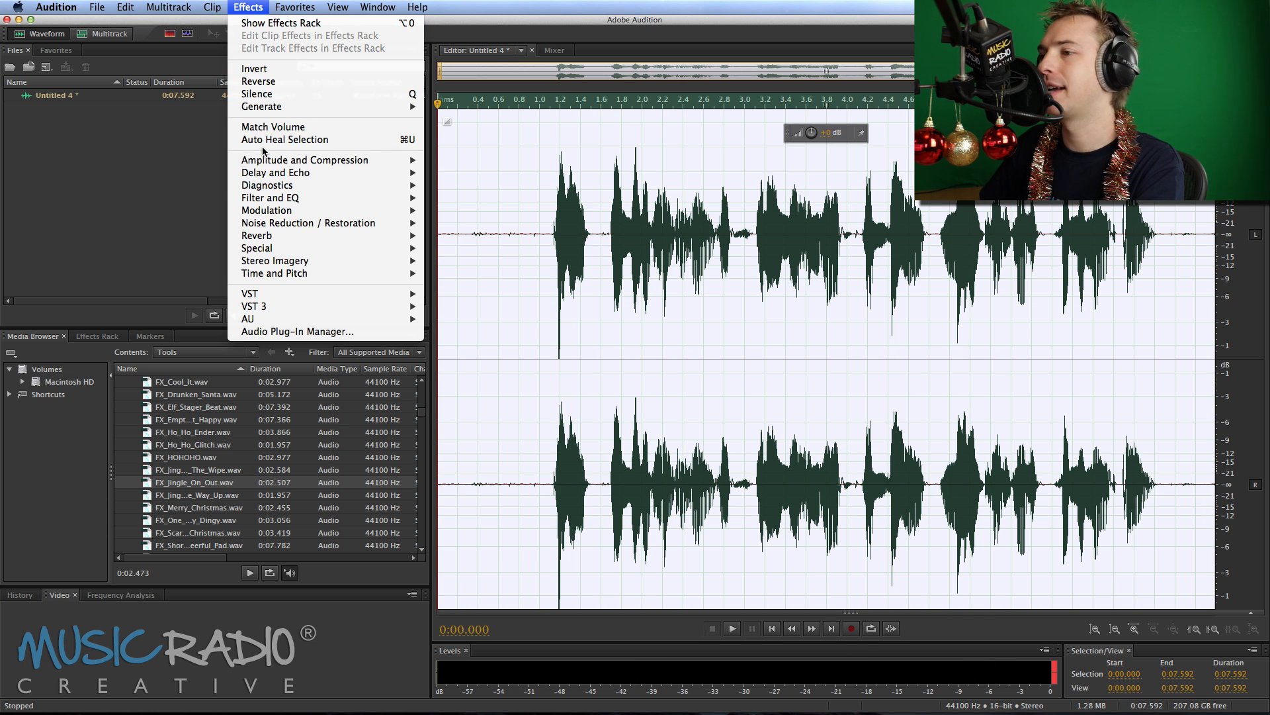
{"action": "mouse_move", "coordinate": [274, 273]}
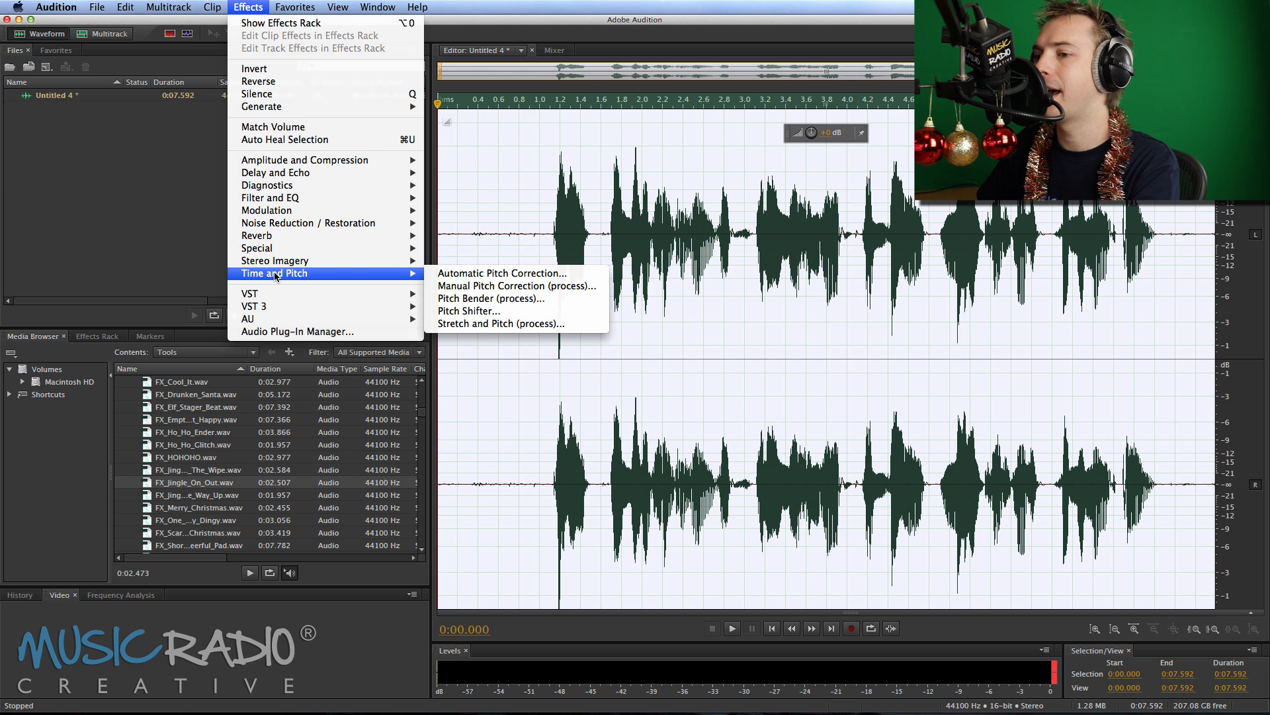
{"action": "mouse_move", "coordinate": [469, 311]}
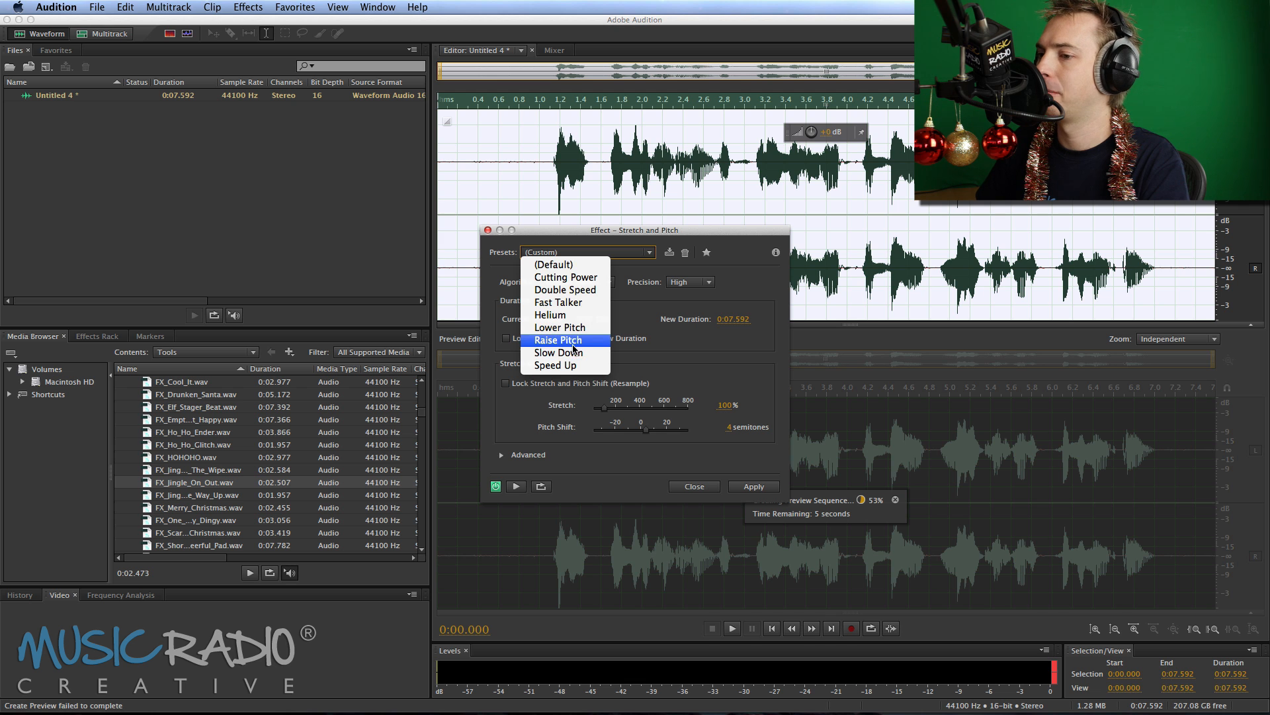
Apply the Raise Pitch preset, preview it, and drag stretch to 72.79% at 7.77 semitones
{"action": "left_click", "coordinate": [558, 339]}
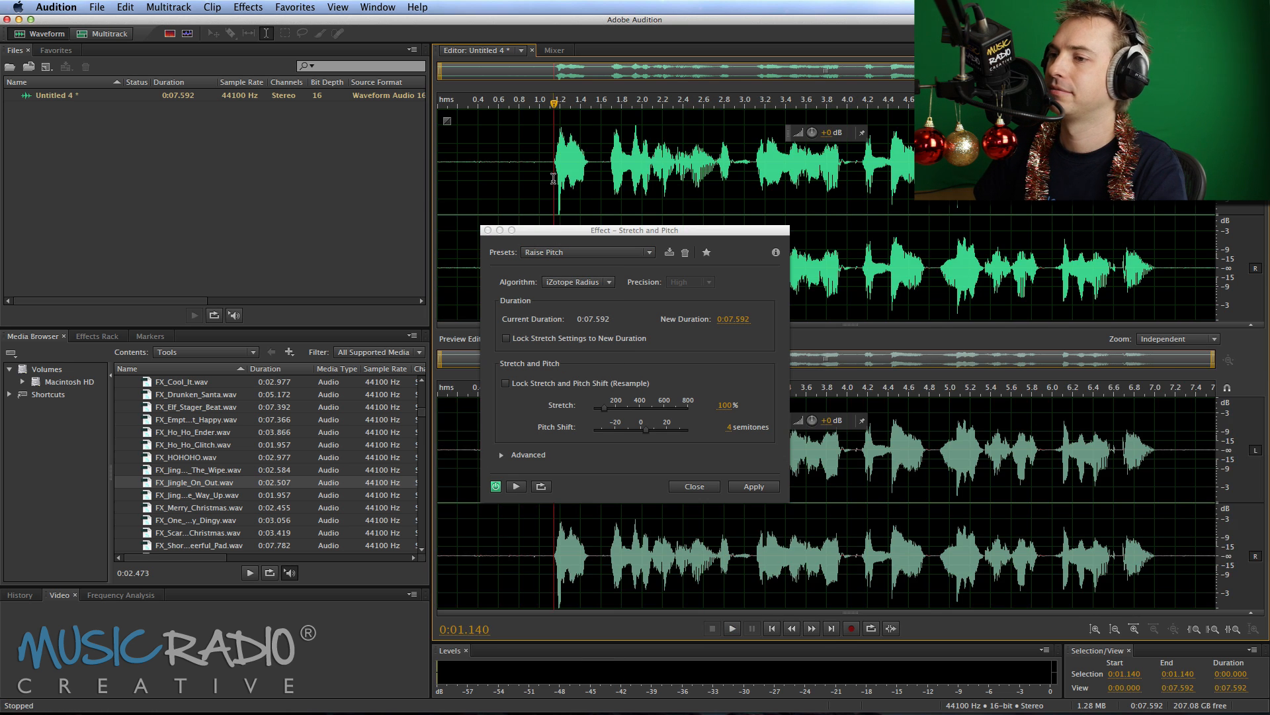
{"action": "left_click", "coordinate": [730, 628]}
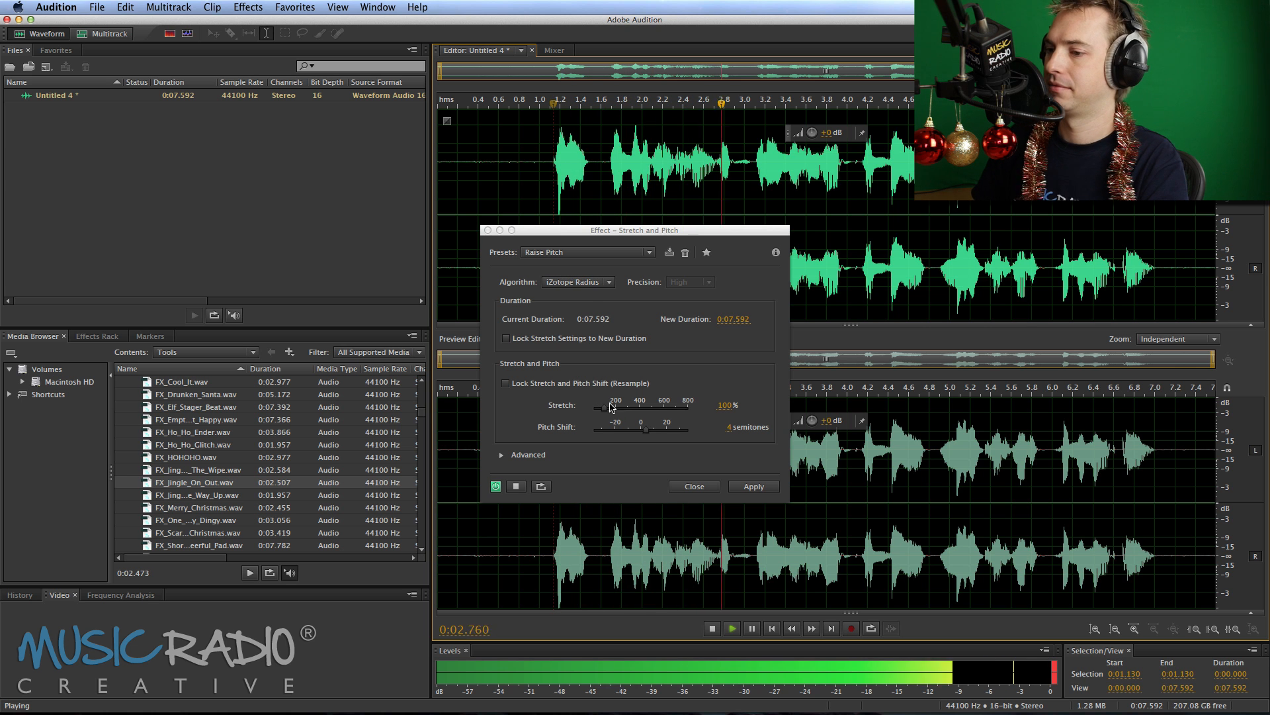
{"action": "left_click_drag", "start_coordinate": [630, 430], "coordinate": [648, 430]}
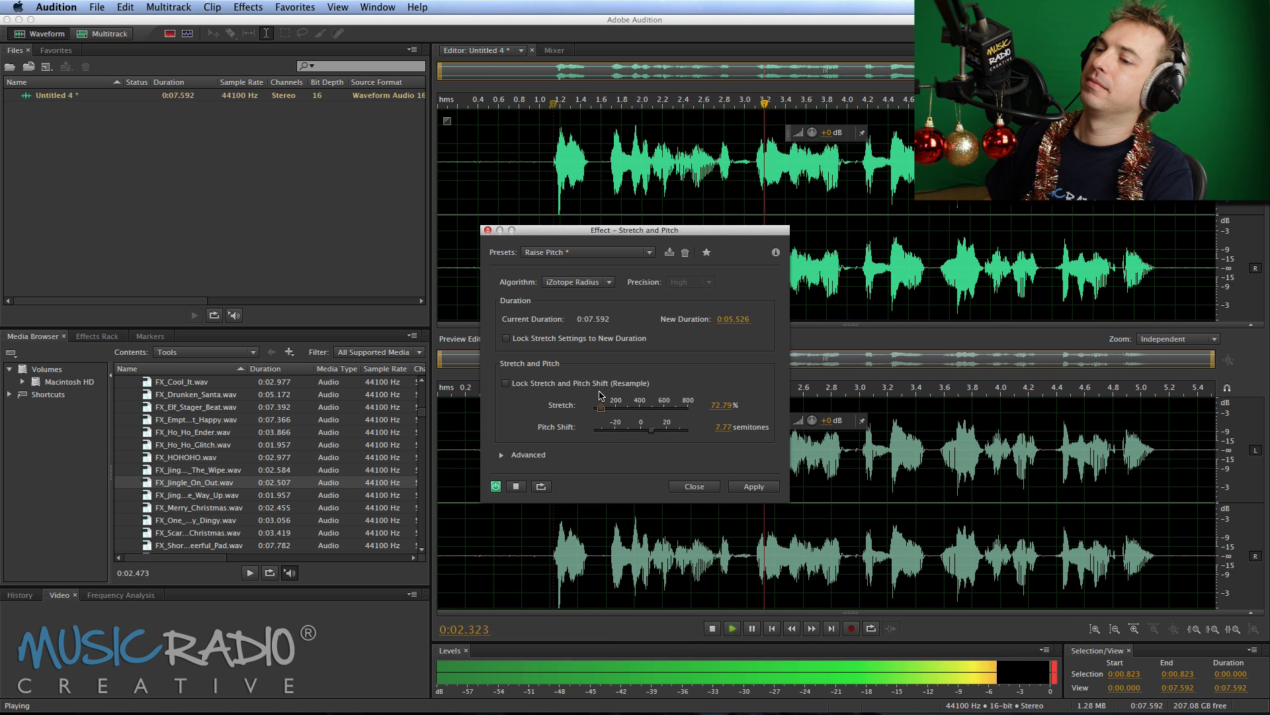
{"action": "mouse_move", "coordinate": [573, 318]}
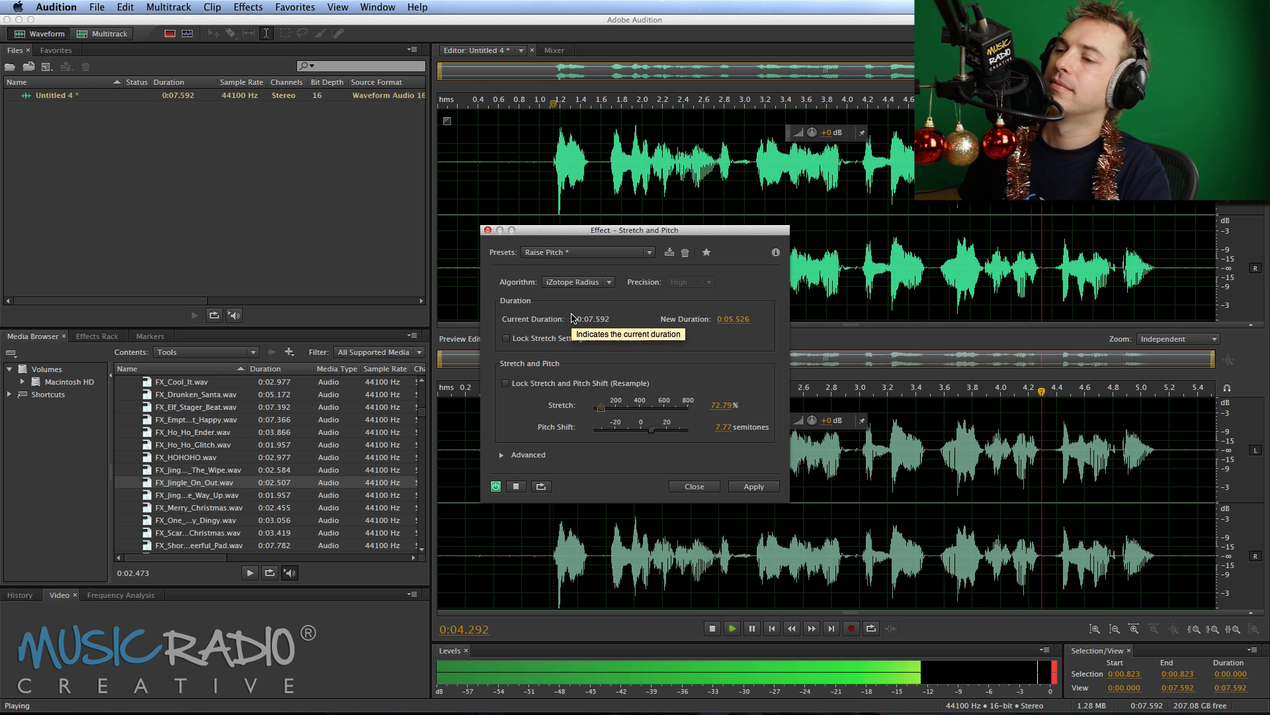
{"action": "left_click", "coordinate": [711, 627]}
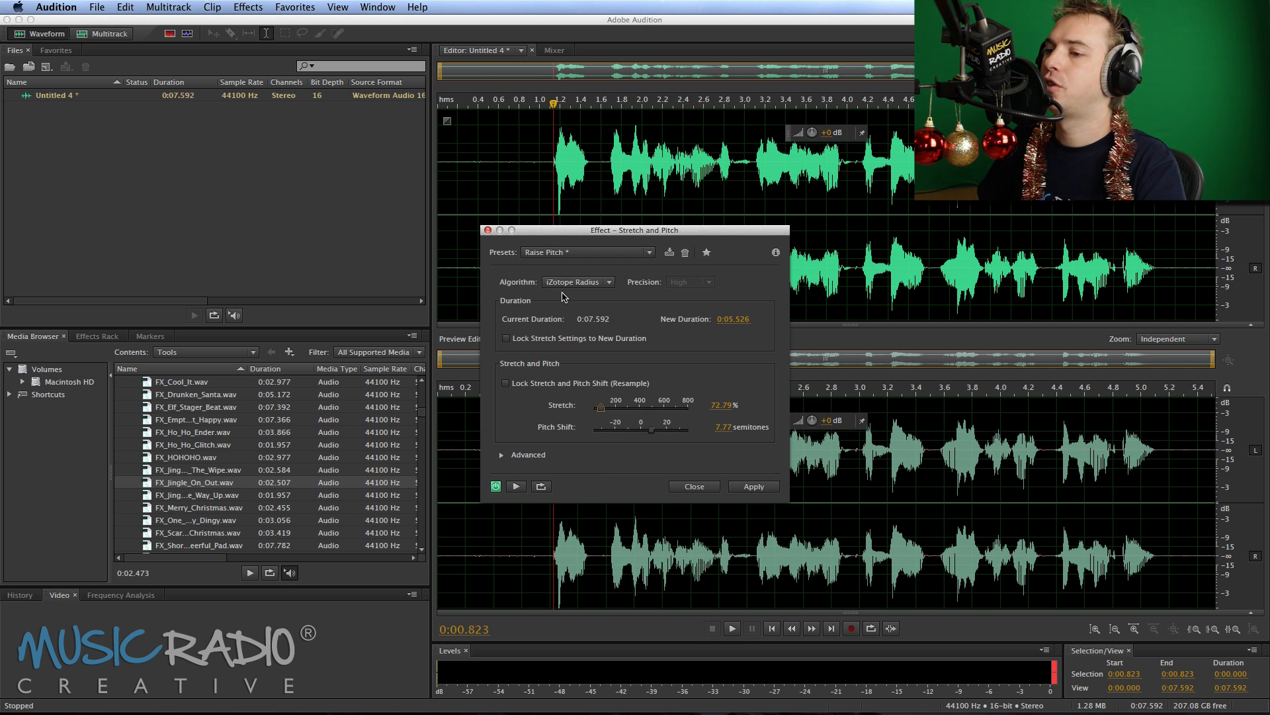
{"action": "mouse_move", "coordinate": [567, 288]}
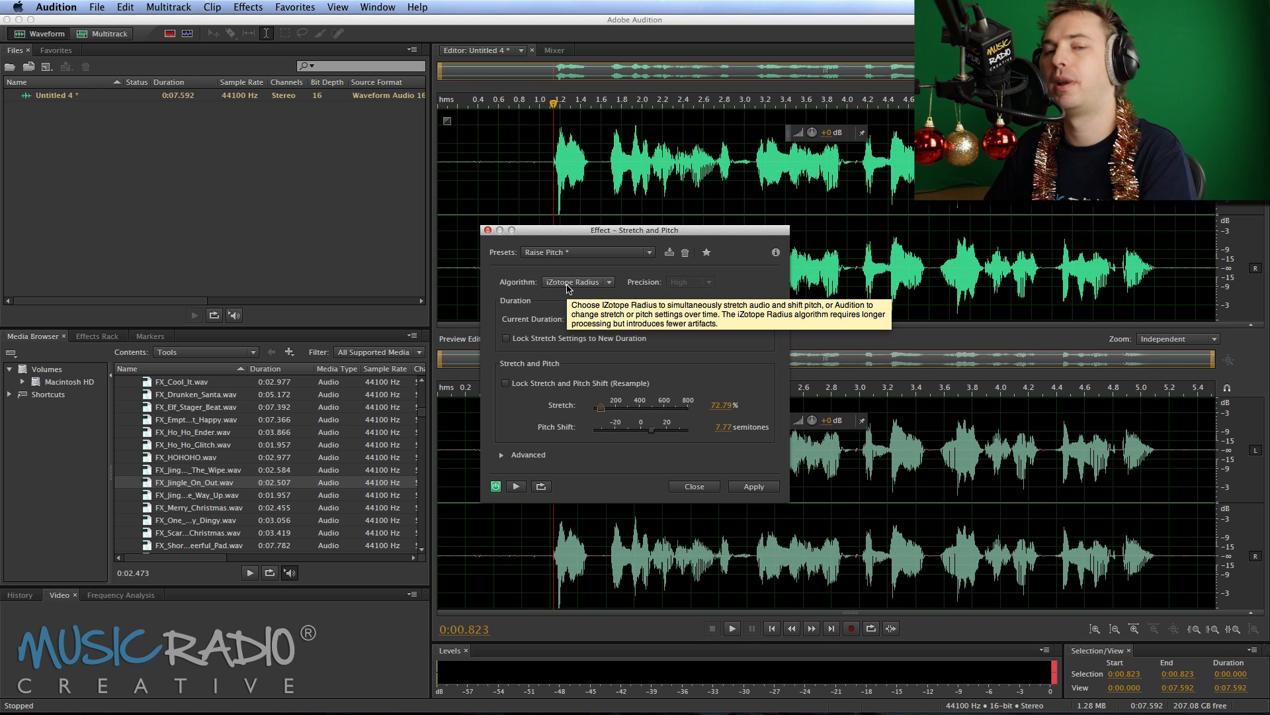
Change the algorithm from iZotope Radius to Audition at High precision
{"action": "left_click", "coordinate": [576, 282]}
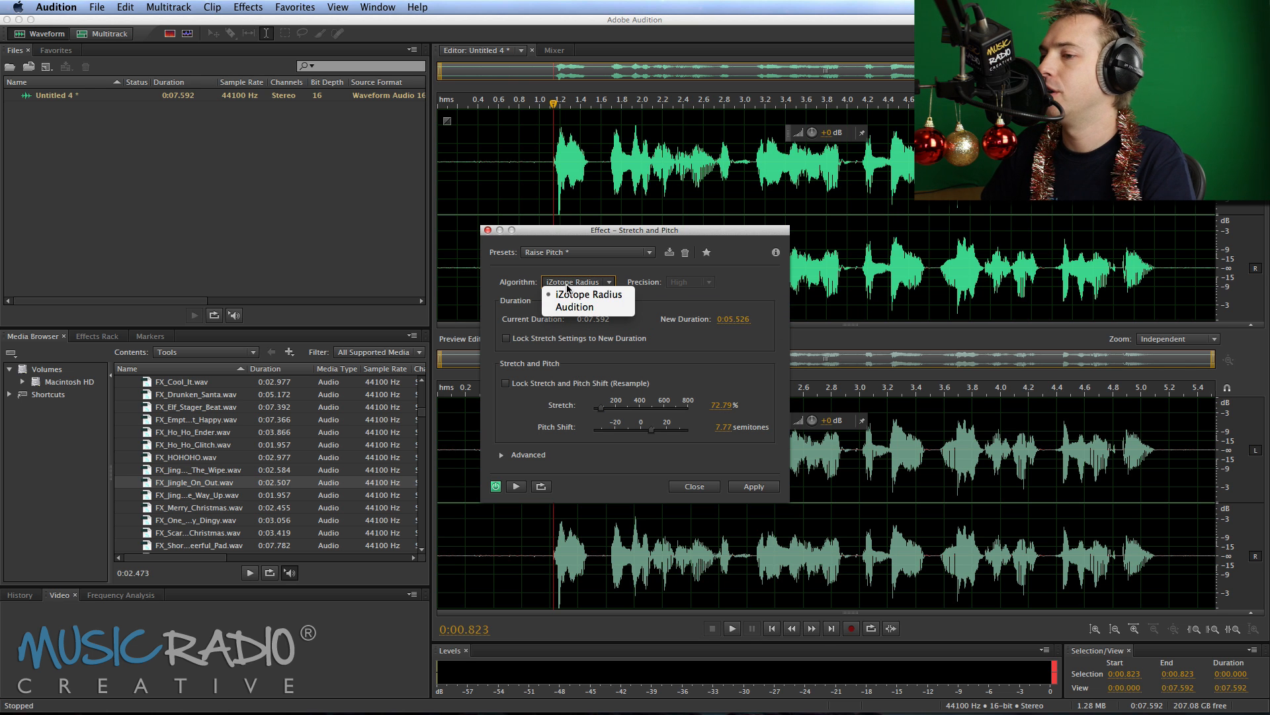
{"action": "left_click", "coordinate": [573, 306]}
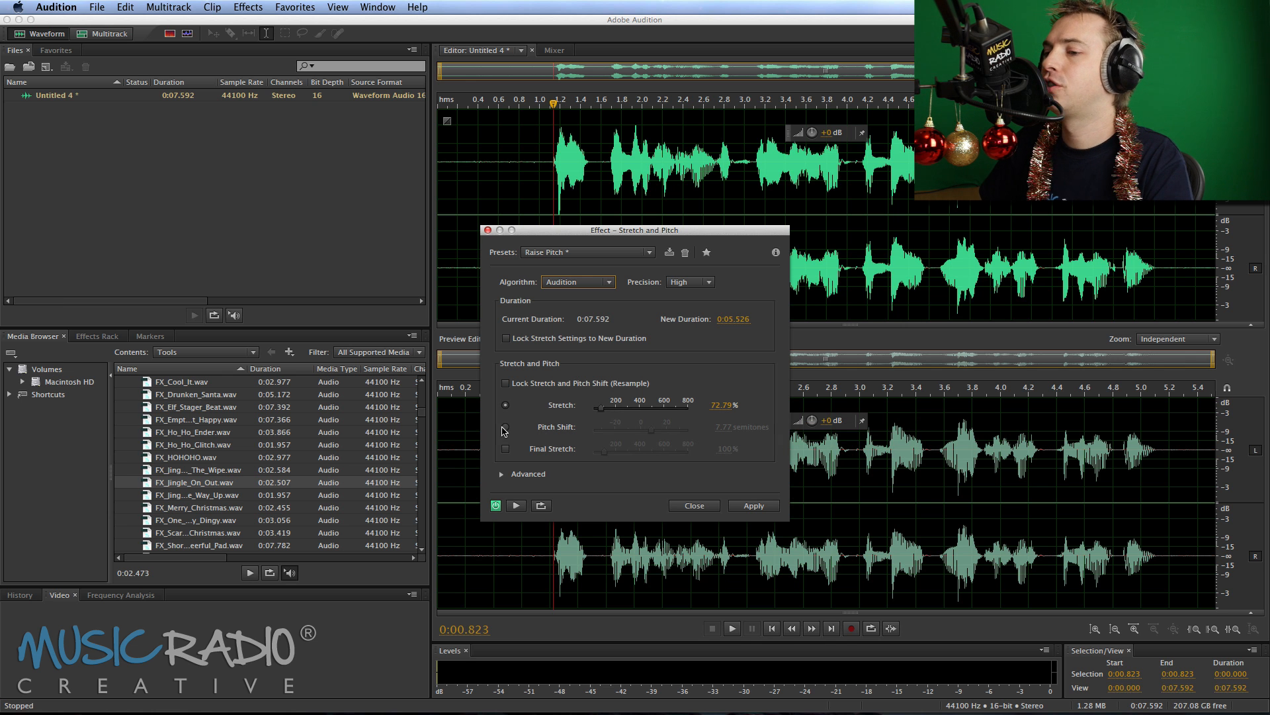
Select Pitch Shift and lock stretch to pitch by resampling, giving about 63% stretch
{"action": "left_click", "coordinate": [505, 427]}
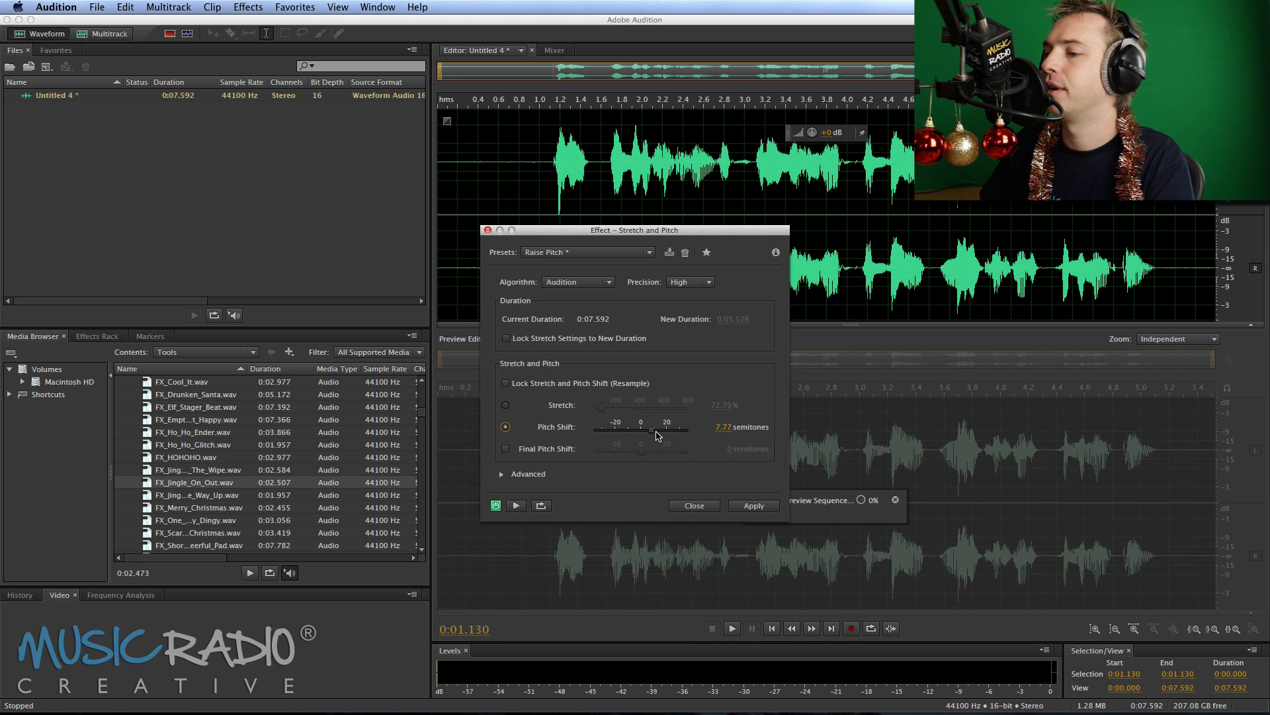
{"action": "left_click", "coordinate": [516, 505]}
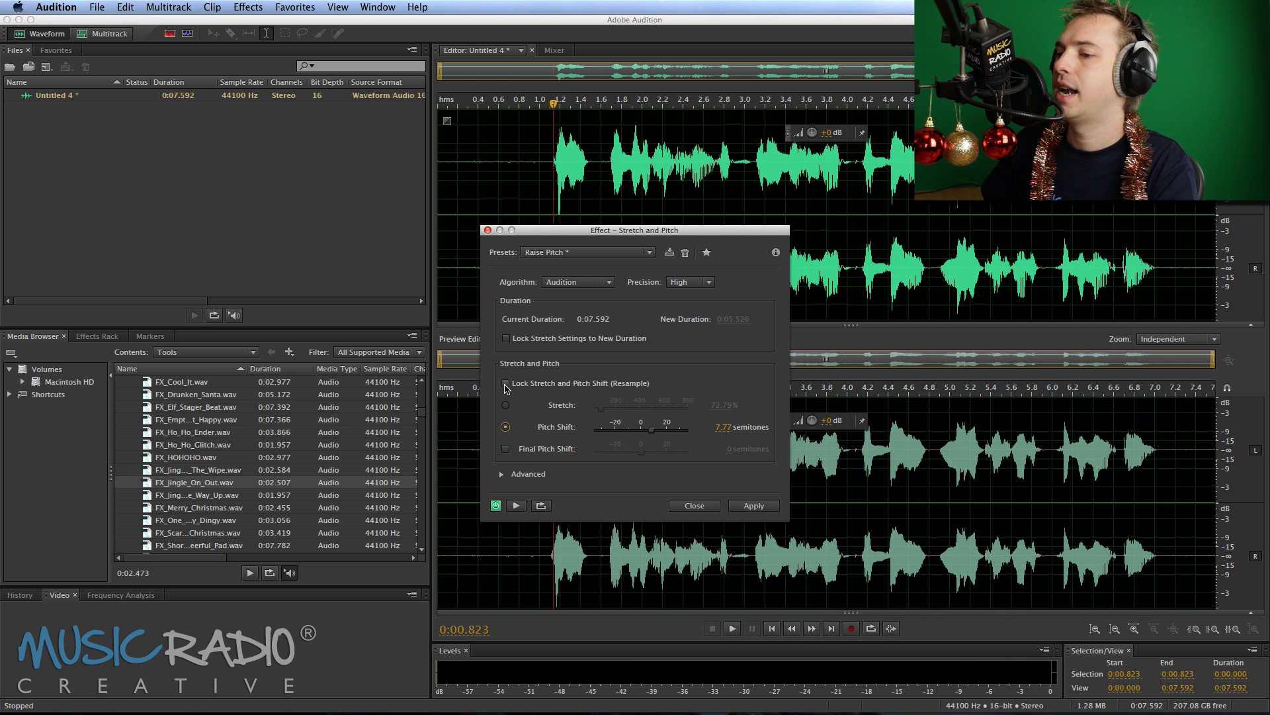
{"action": "left_click", "coordinate": [506, 382]}
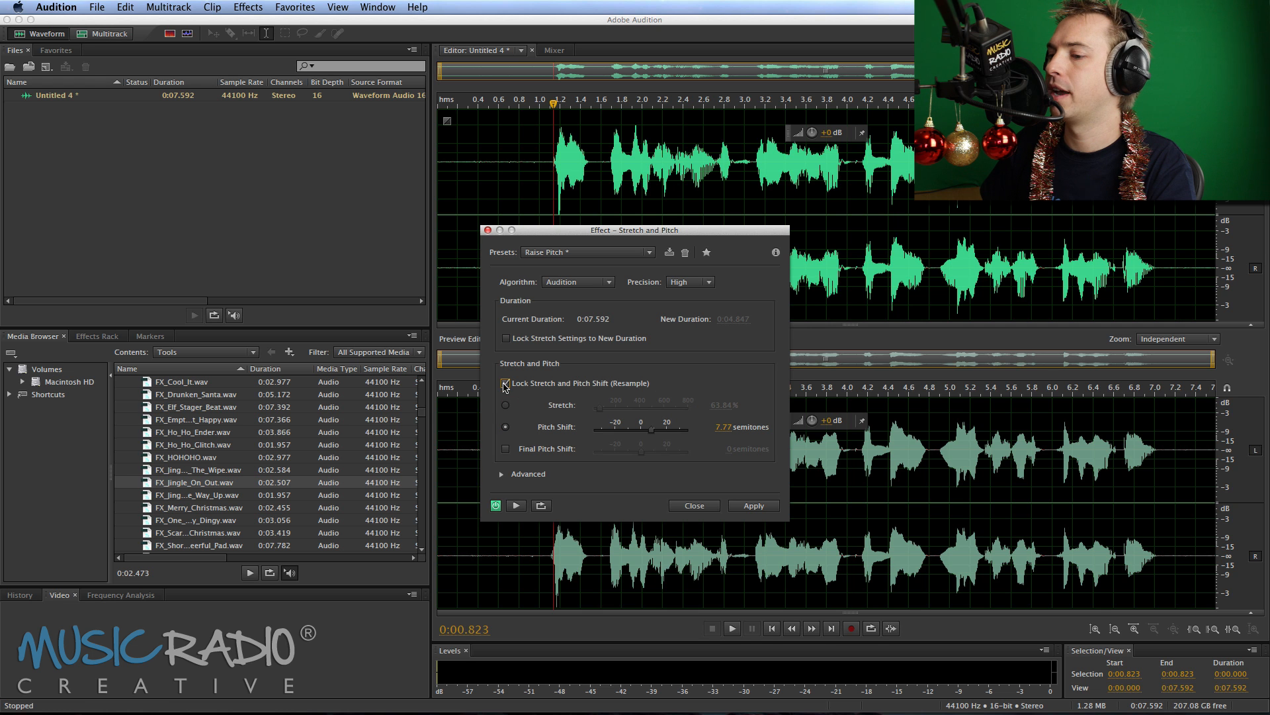